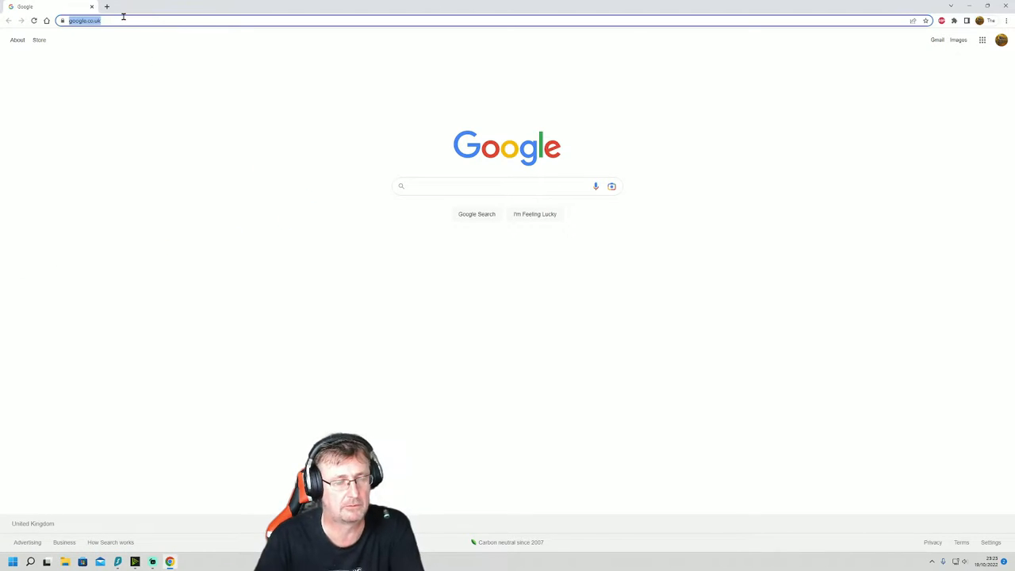
Step: Search Google for 'bluestacks' and open the BlueStacks – Best Mobile Gaming Platform result
{"action": "type", "text": "bluestacks"}
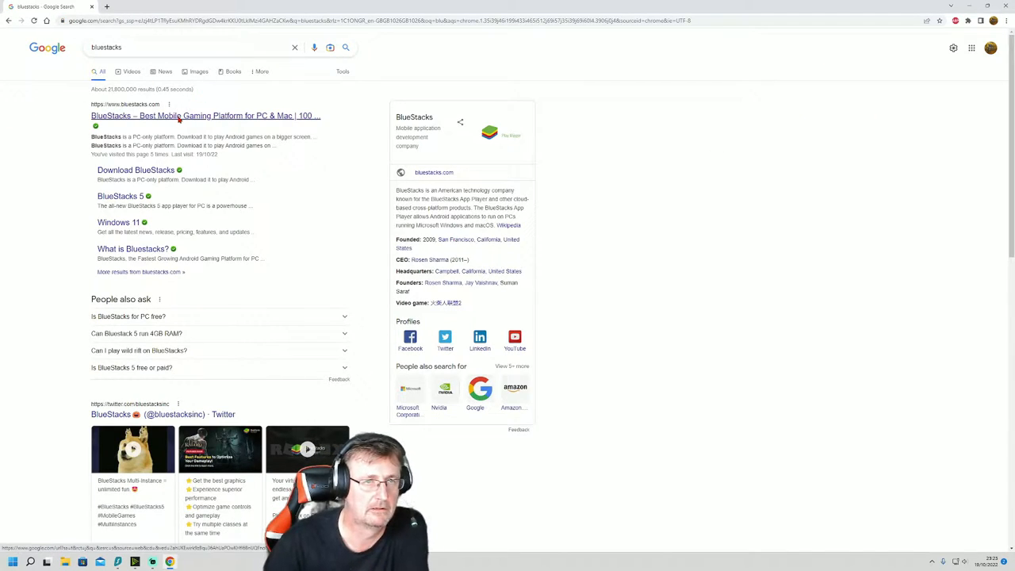
{"action": "left_click", "coordinate": [183, 115]}
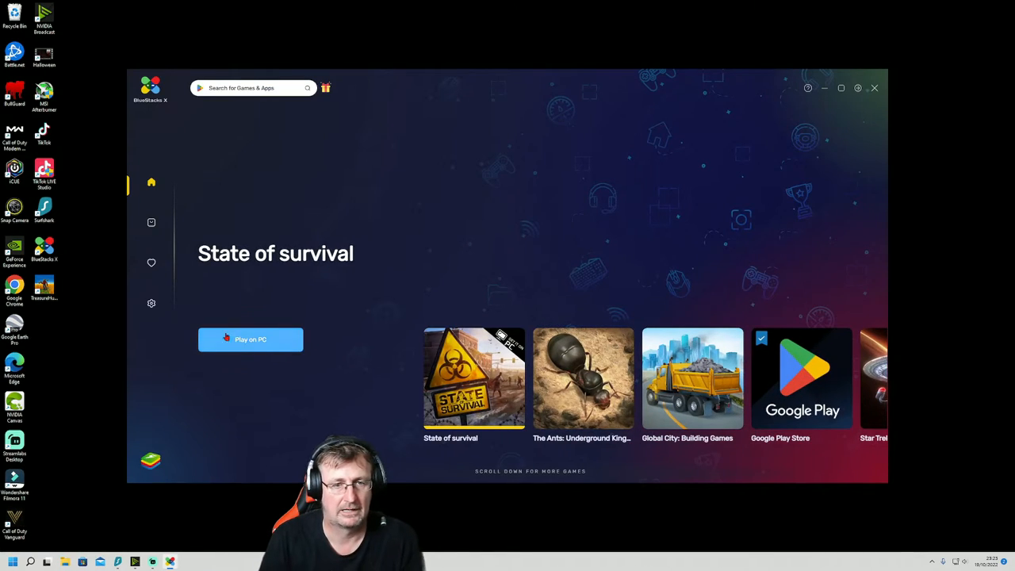
{"action": "scroll", "scroll_direction": "down", "scroll_amount": 3}
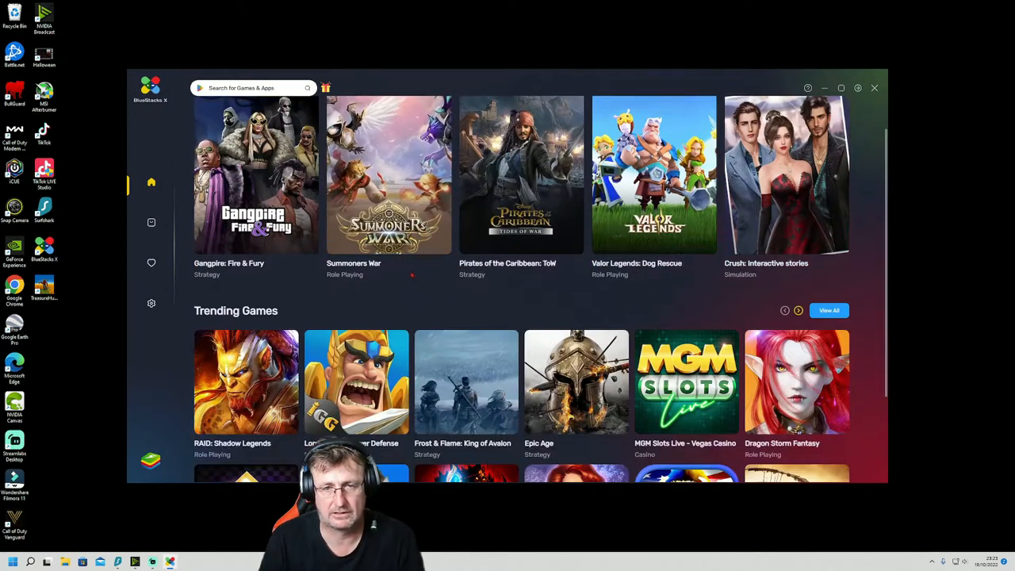
{"action": "scroll", "scroll_direction": "down", "scroll_amount": 3}
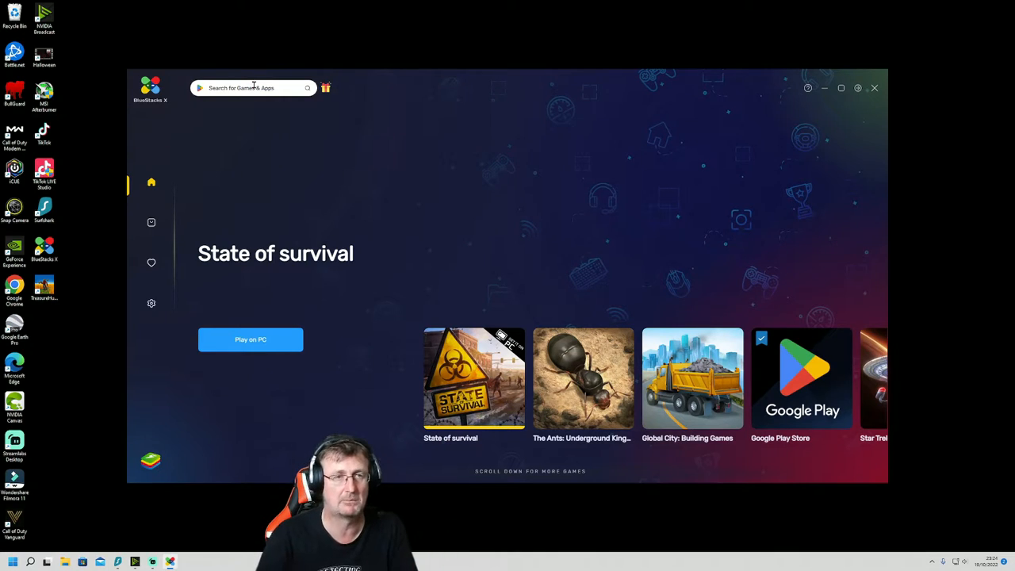
Step: Search Google Play for 'clash of clans' and install Clash of Clans
{"action": "left_click", "coordinate": [252, 88]}
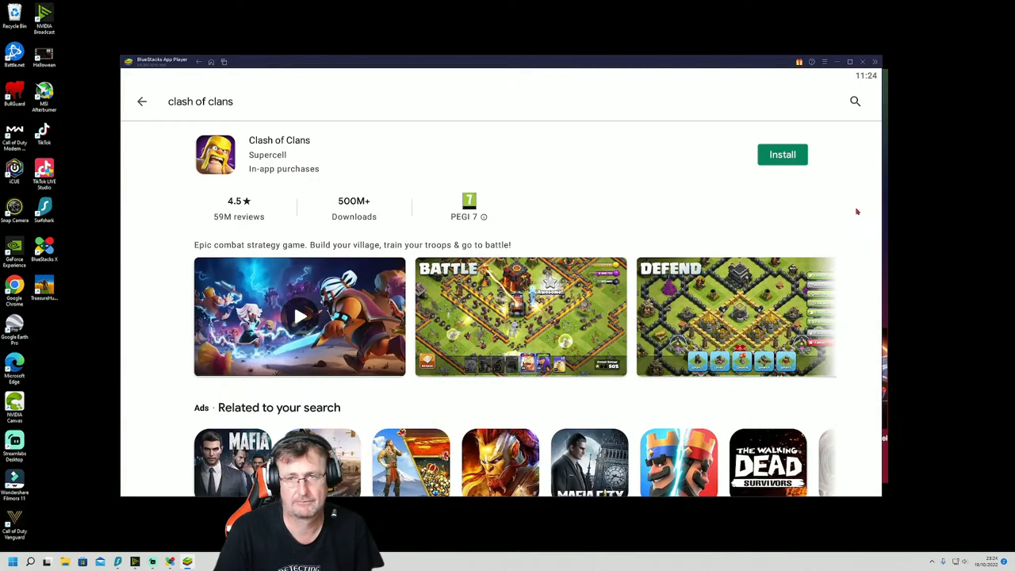
{"action": "scroll", "scroll_direction": "down", "scroll_amount": 3}
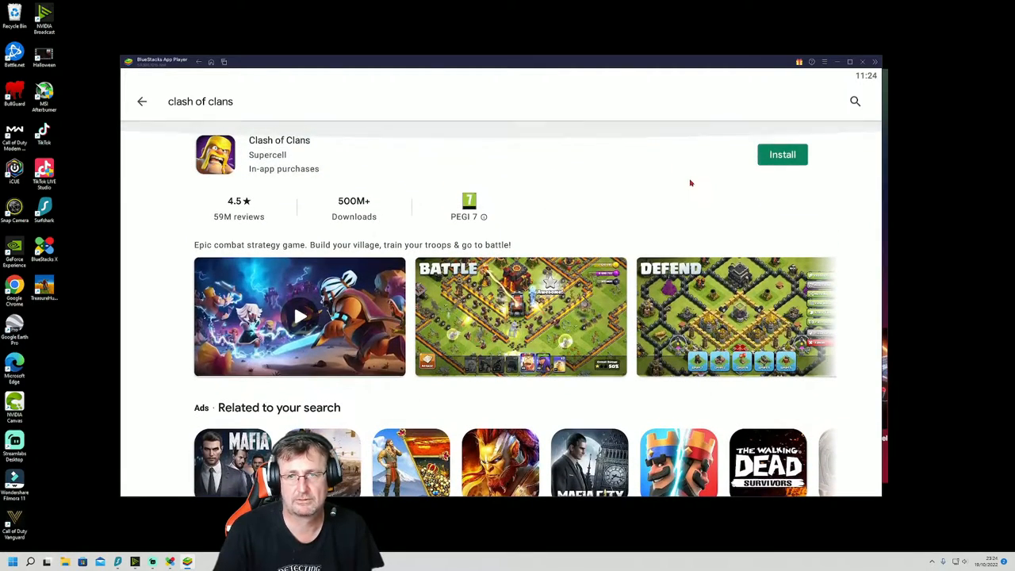
{"action": "left_click", "coordinate": [781, 154]}
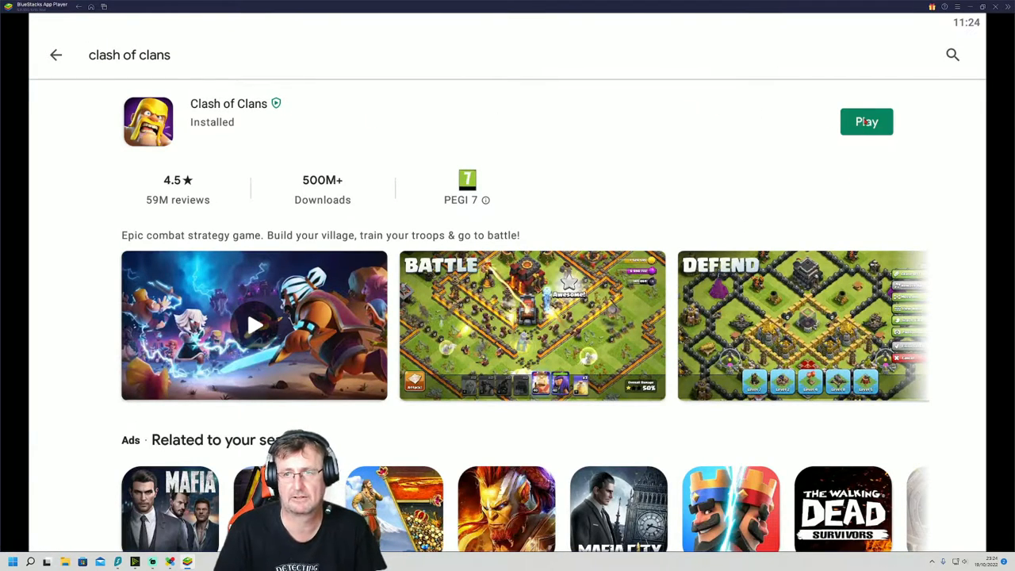
Step: Launch Clash of Clans, load the Town Hall 12 village, and open then close the gem shop
{"action": "left_click", "coordinate": [866, 122]}
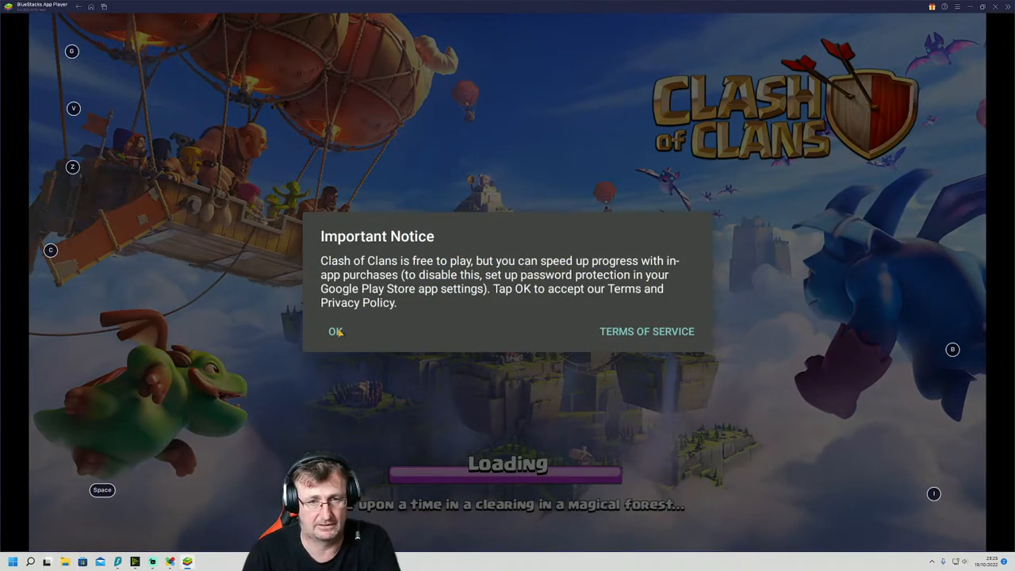
{"action": "left_click", "coordinate": [334, 331]}
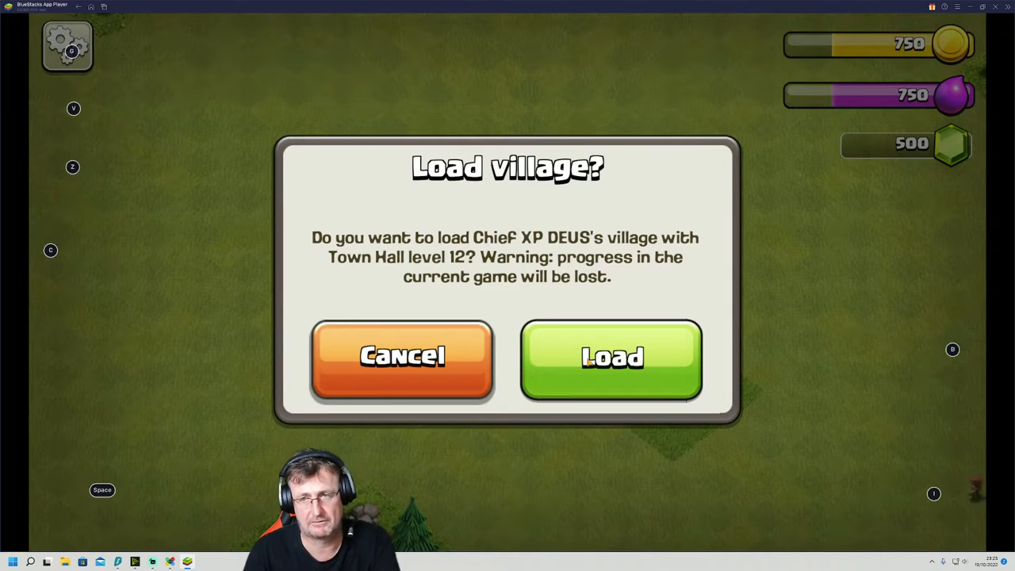
{"action": "left_click", "coordinate": [611, 357]}
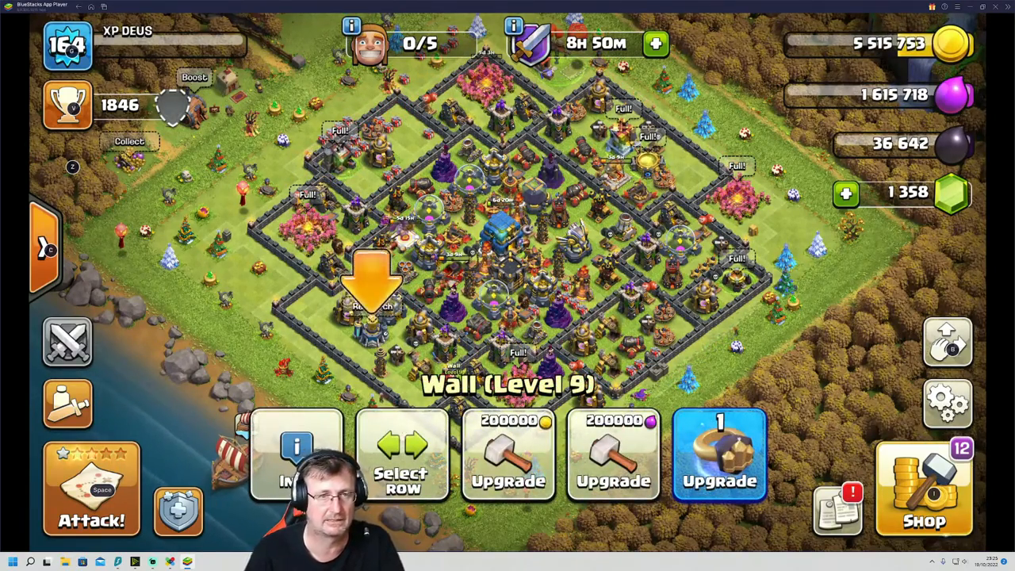
{"action": "left_click", "coordinate": [924, 487]}
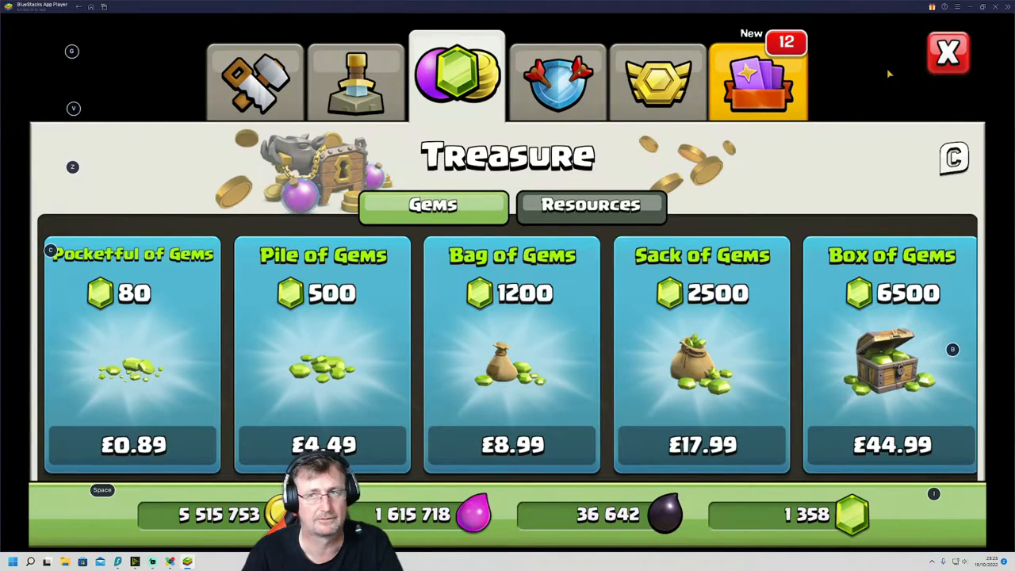
{"action": "left_click", "coordinate": [947, 53]}
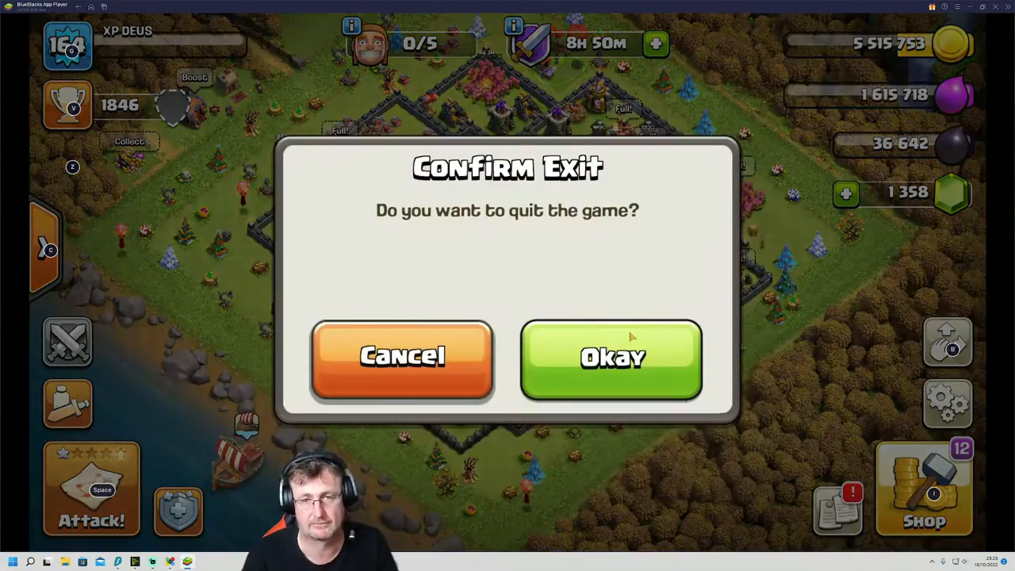
Step: Confirm quitting Clash of Clans and open Treasure hunter from the 'treasure hunt games' search
{"action": "left_click", "coordinate": [612, 359]}
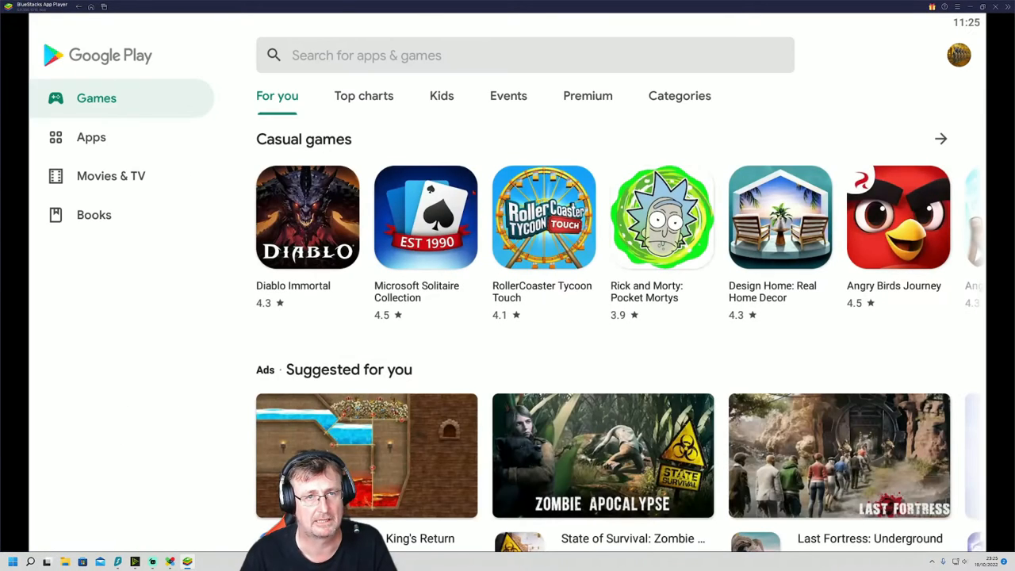
{"action": "left_click", "coordinate": [525, 55]}
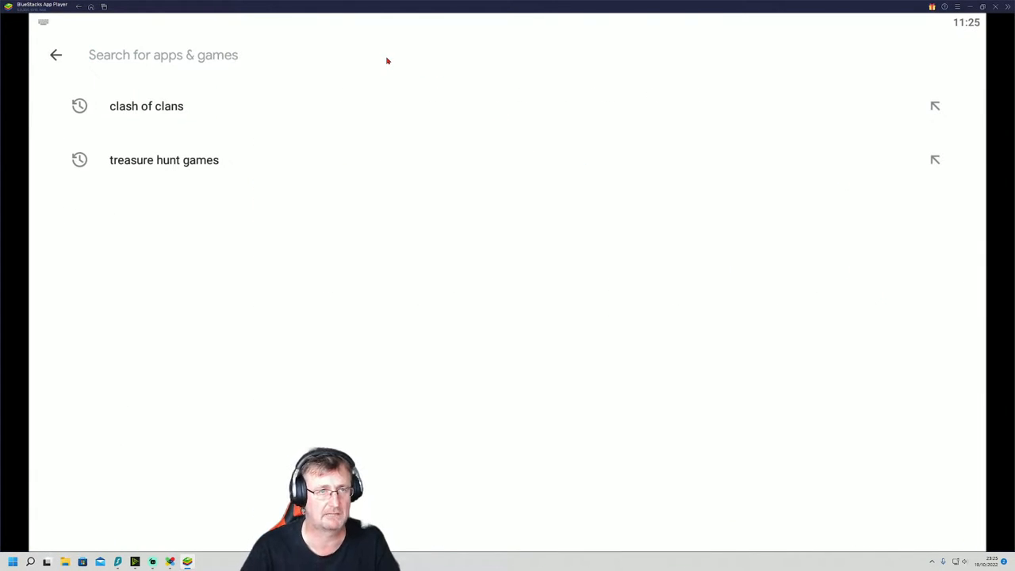
{"action": "left_click", "coordinate": [164, 159]}
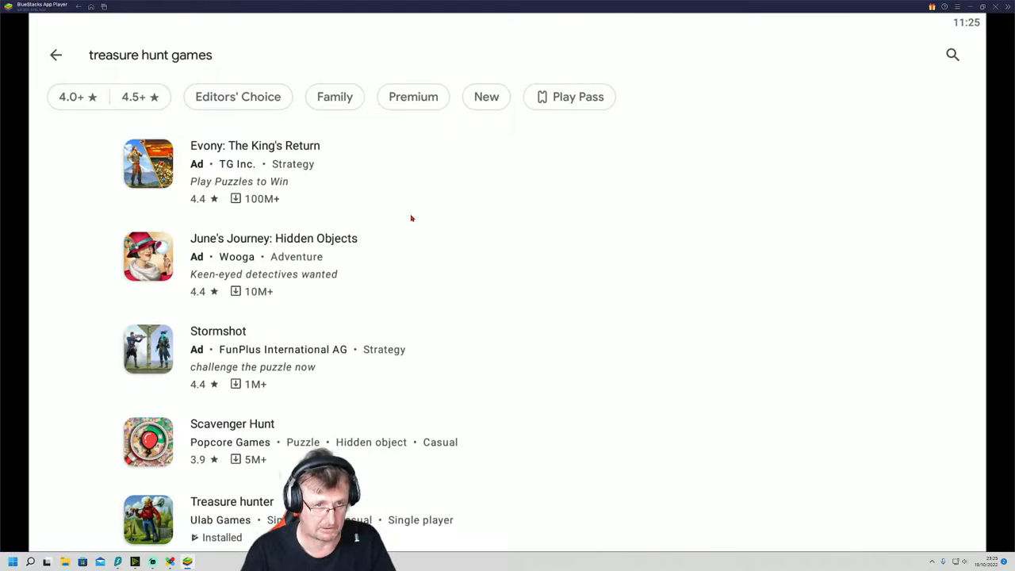
{"action": "scroll", "scroll_direction": "down", "scroll_amount": 3}
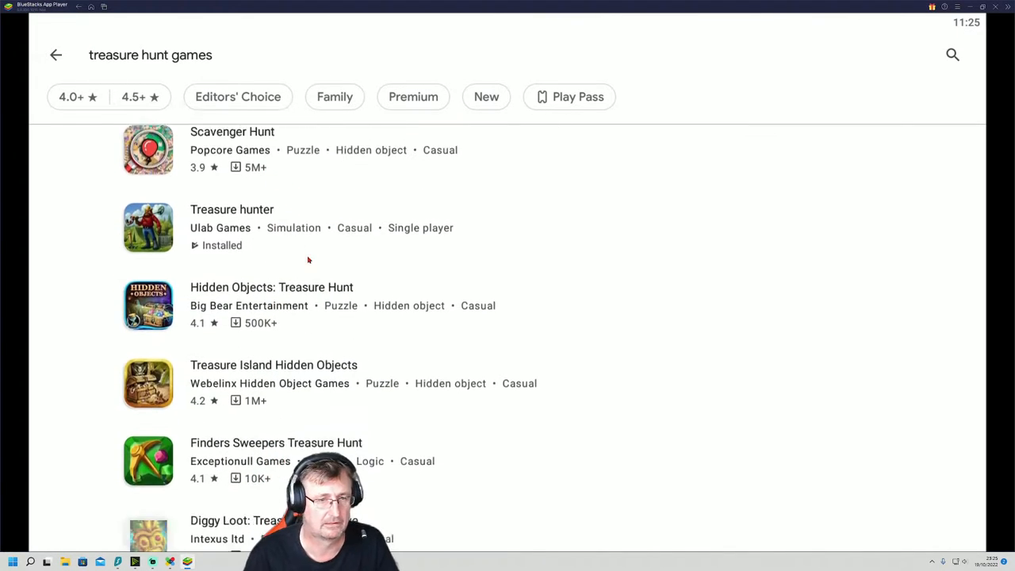
{"action": "scroll", "scroll_direction": "down", "scroll_amount": 3}
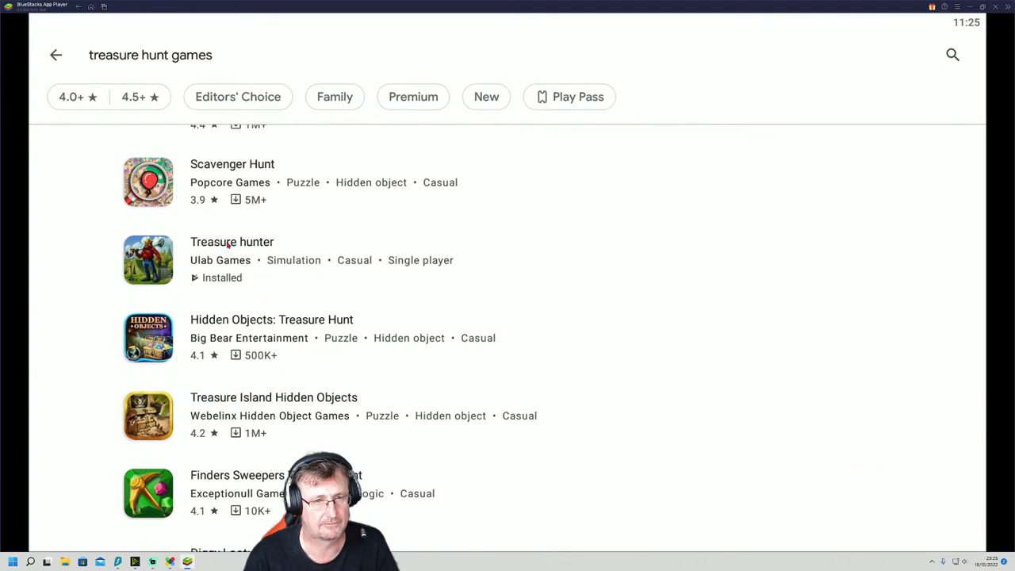
{"action": "left_click", "coordinate": [232, 242]}
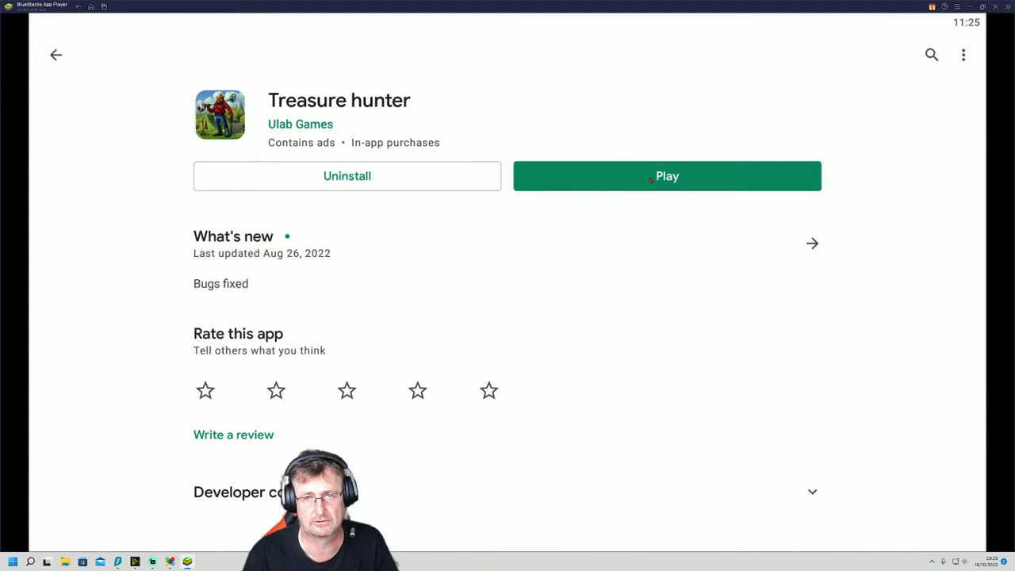
Step: Launch Treasure hunter, browse the shop's equipment metal detectors, then tap Exit
{"action": "left_click", "coordinate": [667, 176]}
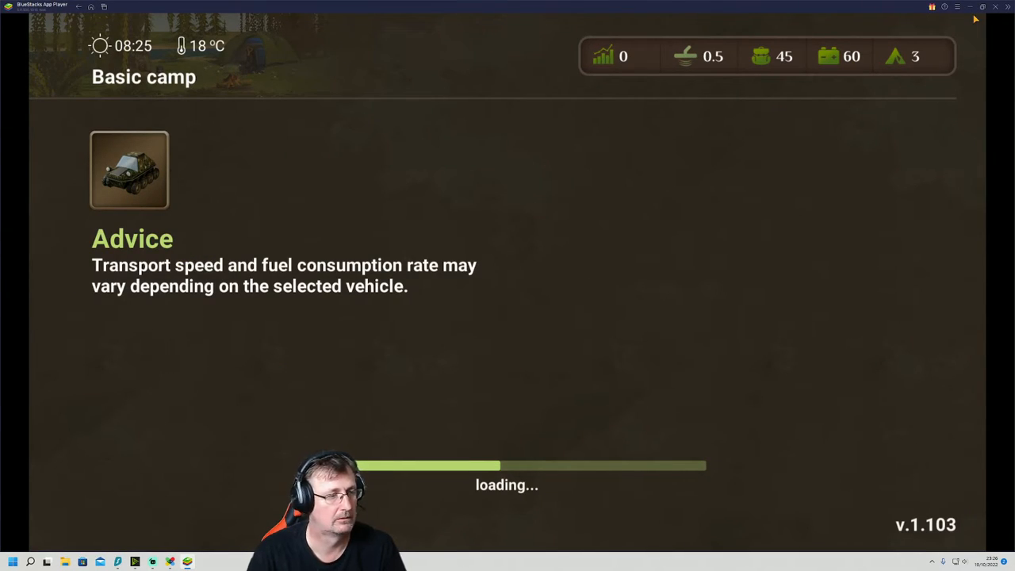
{"action": "mouse_move", "coordinate": [629, 342]}
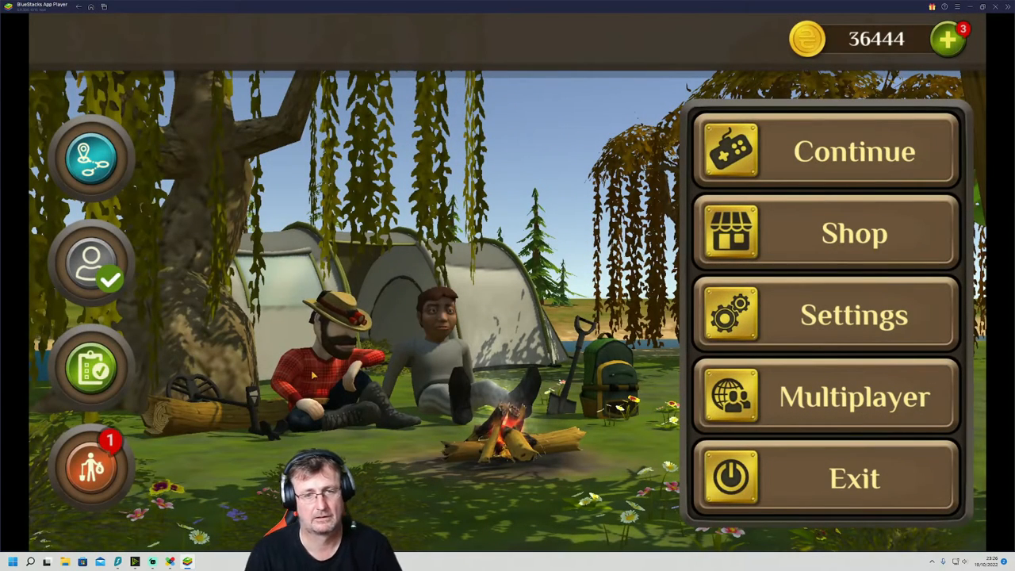
{"action": "left_click", "coordinate": [827, 232]}
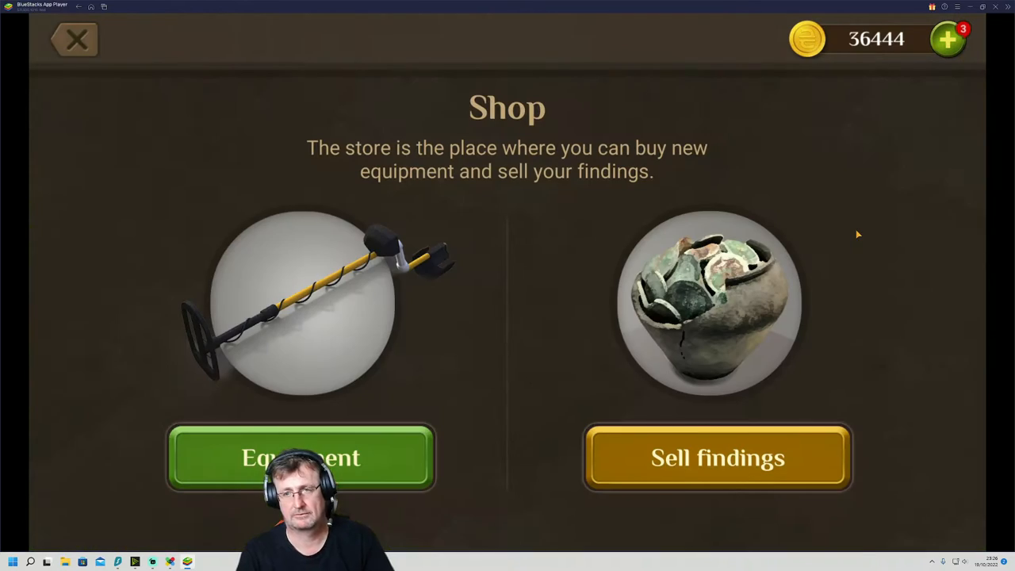
{"action": "left_click", "coordinate": [300, 457]}
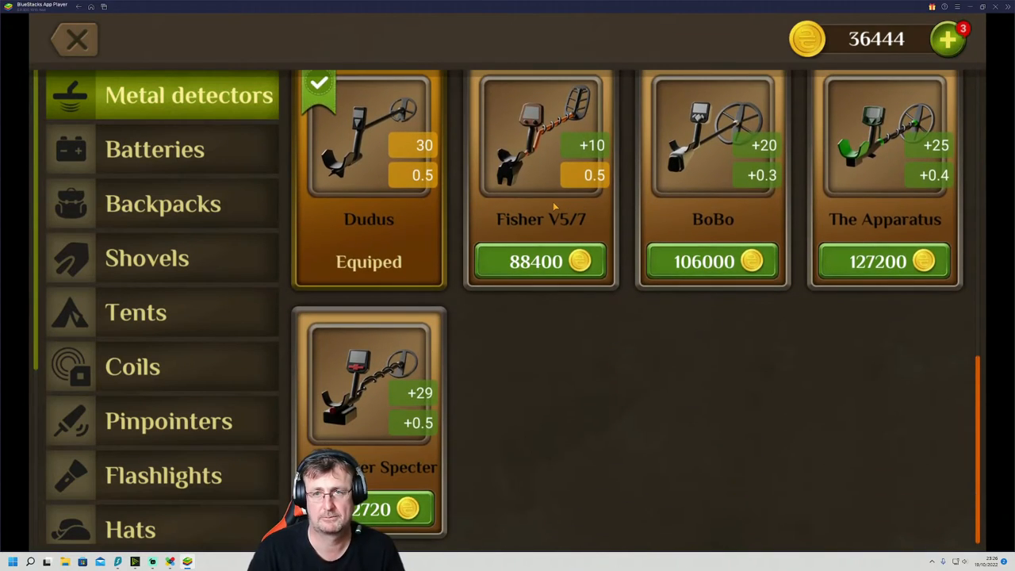
{"action": "scroll", "scroll_direction": "down", "scroll_amount": 3}
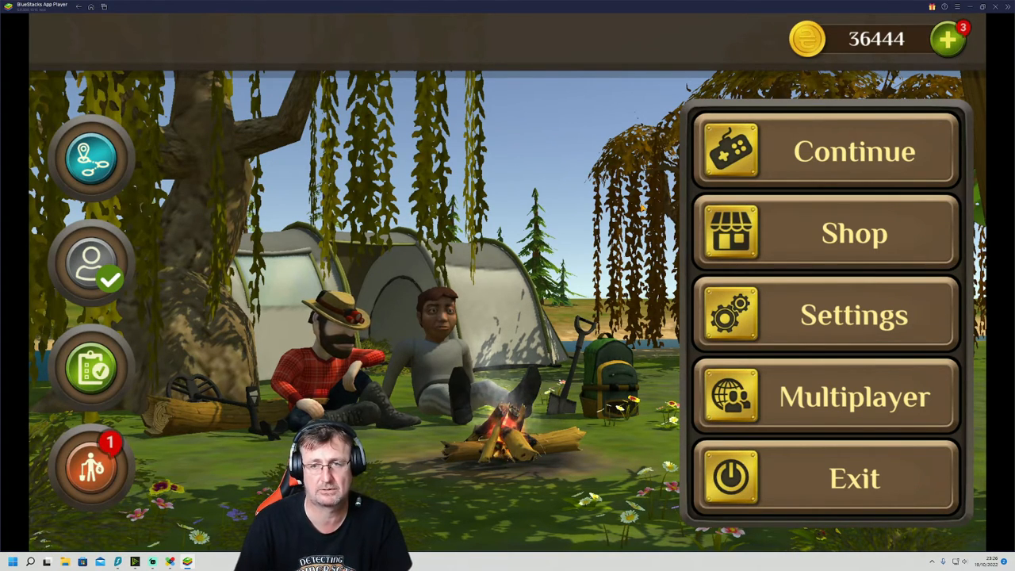
{"action": "left_click", "coordinate": [853, 479]}
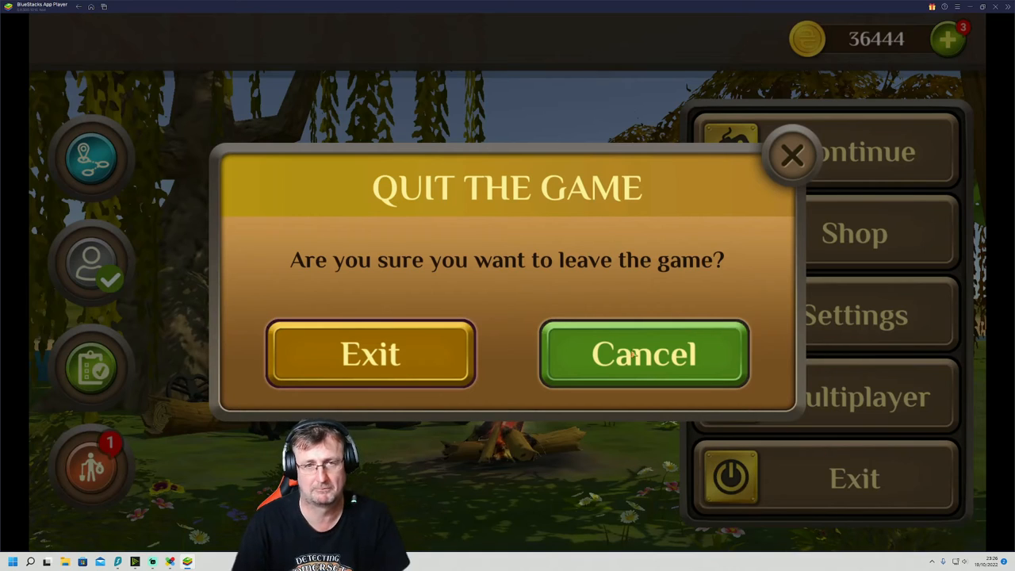
Step: Confirm Exit in Quit the Game and go back to the 'treasure hunt games' results
{"action": "left_click", "coordinate": [370, 353]}
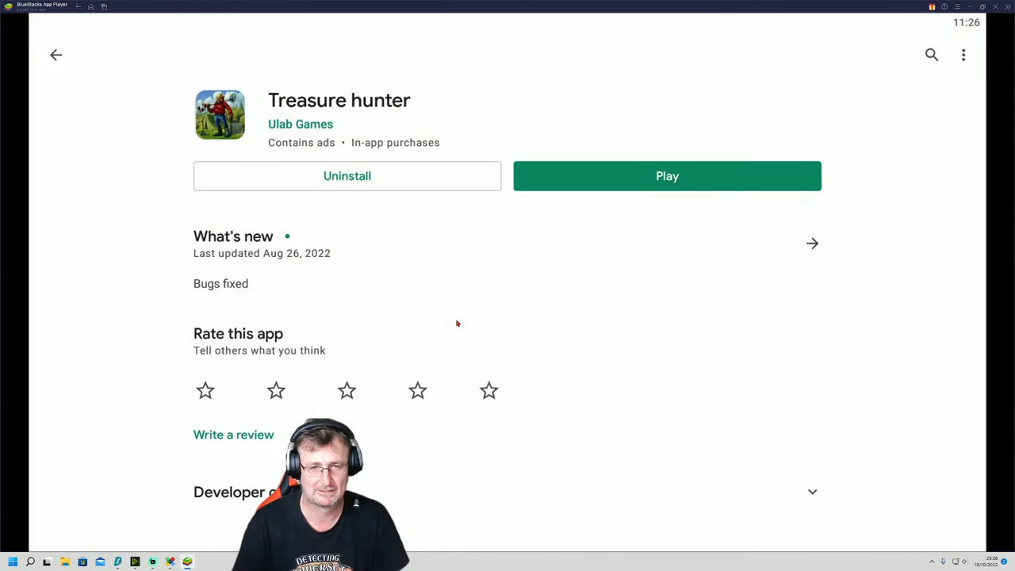
{"action": "left_click", "coordinate": [54, 54]}
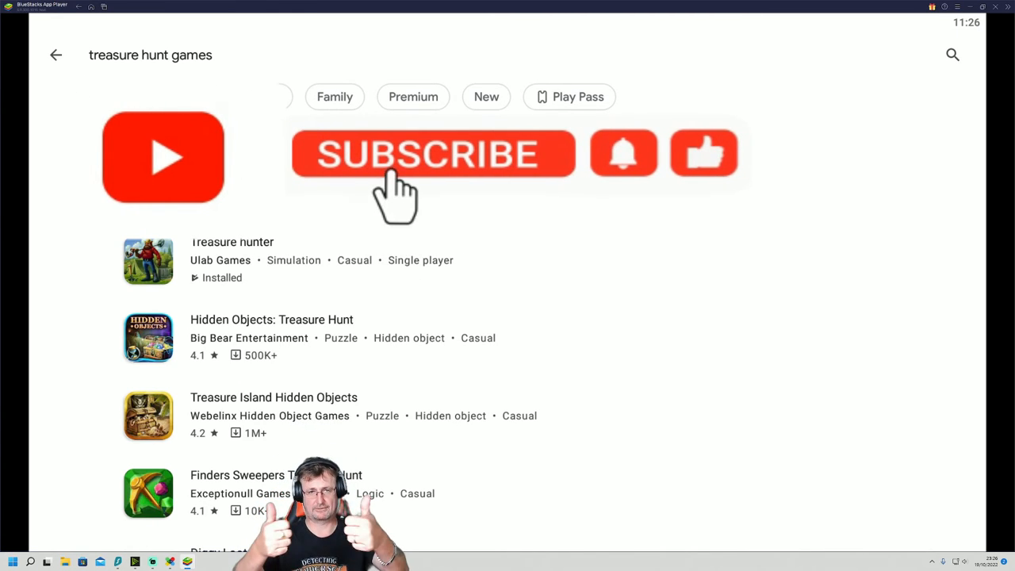
{"action": "left_click", "coordinate": [431, 153]}
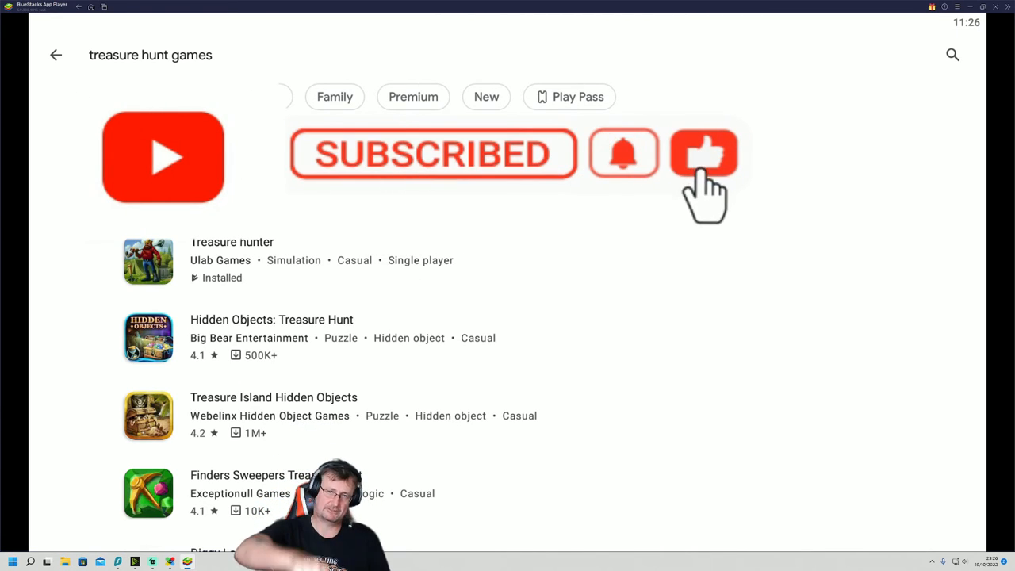